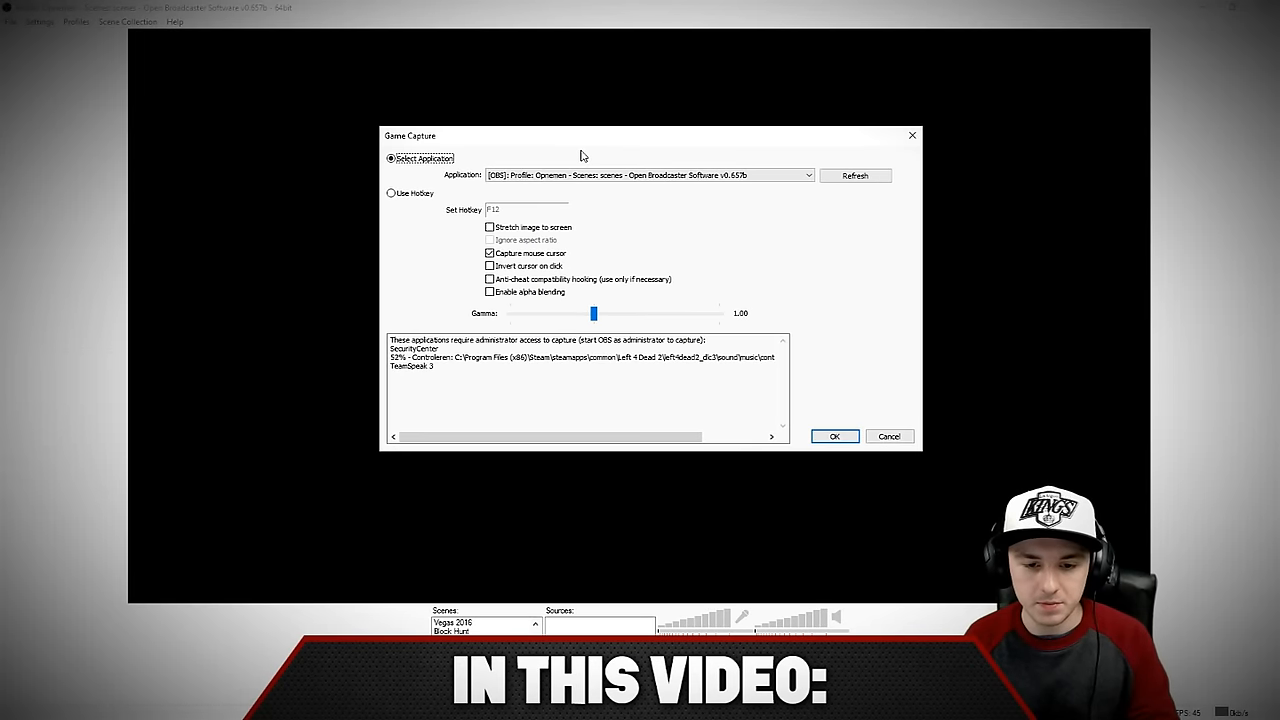
# Create a scene named 'Rocket League' in the Scenes list
pyautogui.click(834, 436)
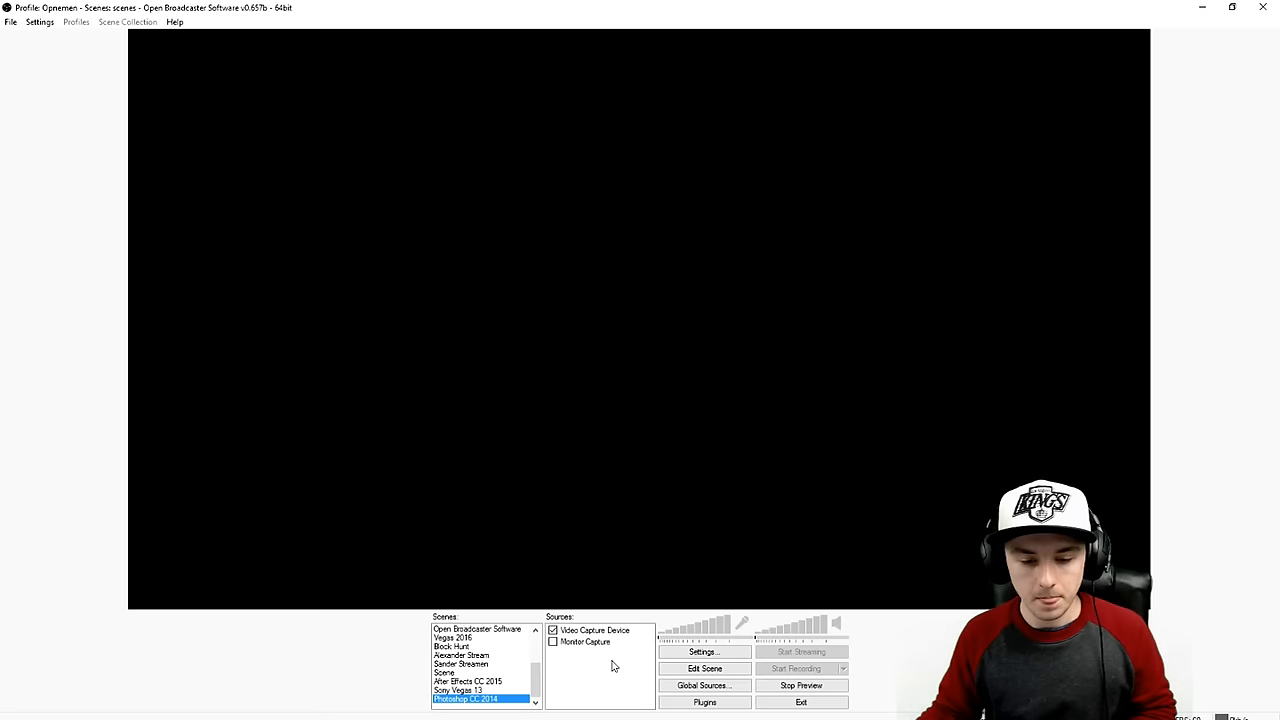
pyautogui.moveTo(610, 652)
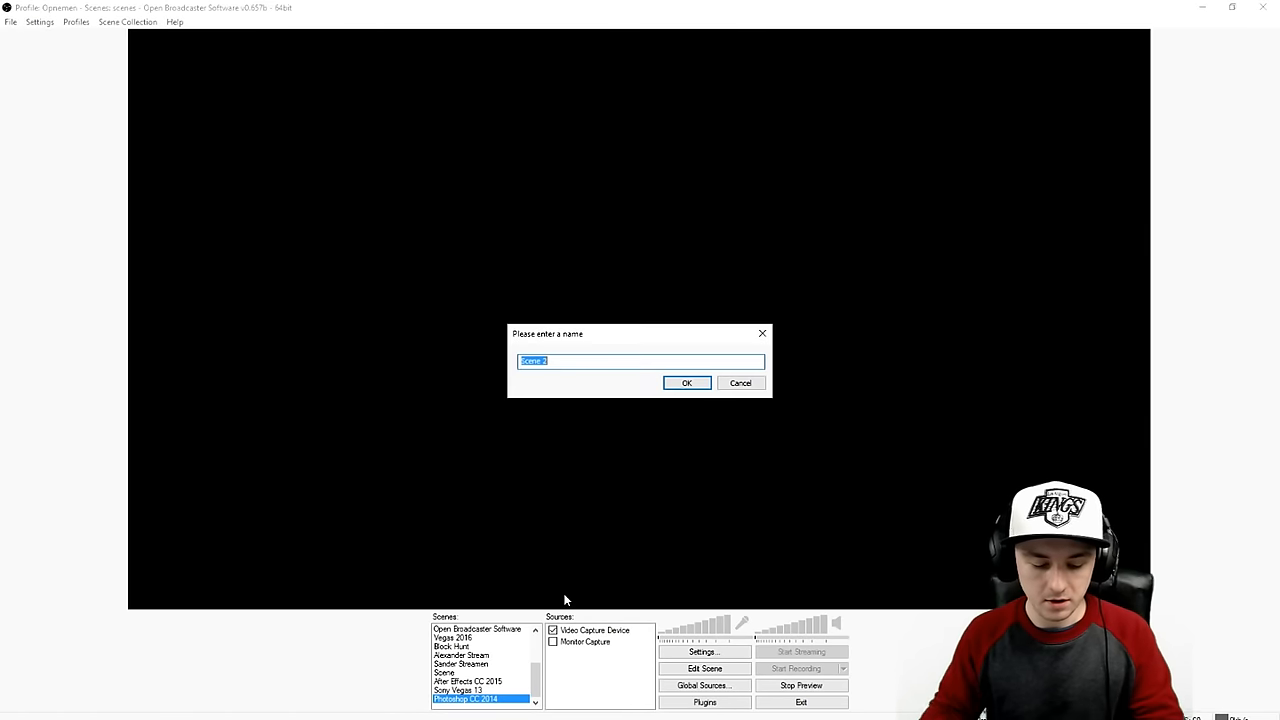
pyautogui.write('Rocket League')
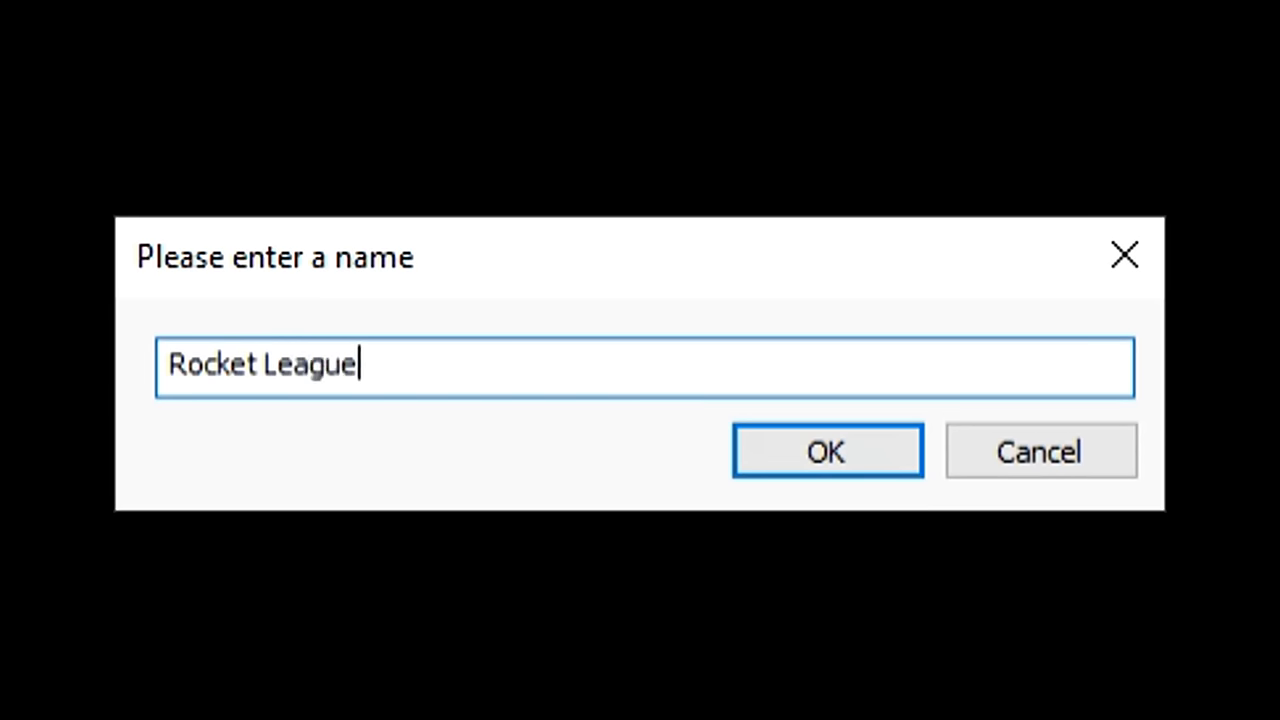
pyautogui.click(827, 450)
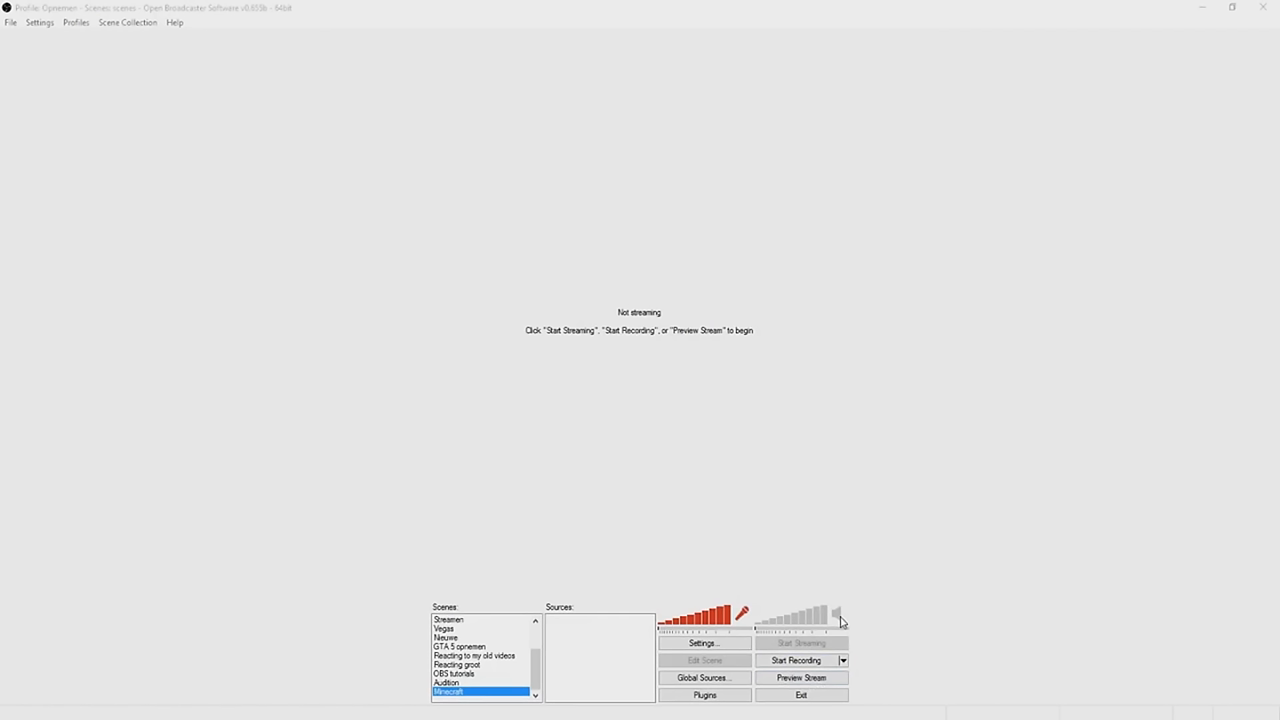
pyautogui.click(801, 677)
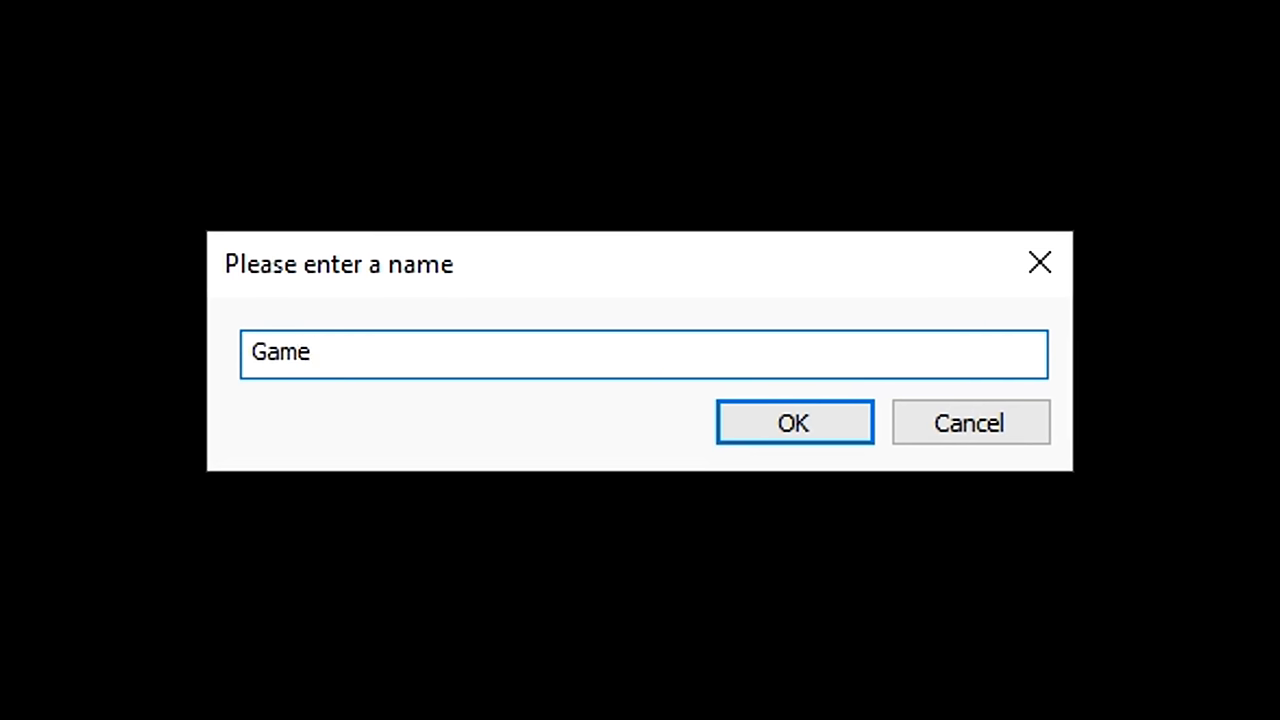
# Name the game capture 'Game', target [RocketLeague] TAGame, and stretch it to screen
pyautogui.click(794, 422)
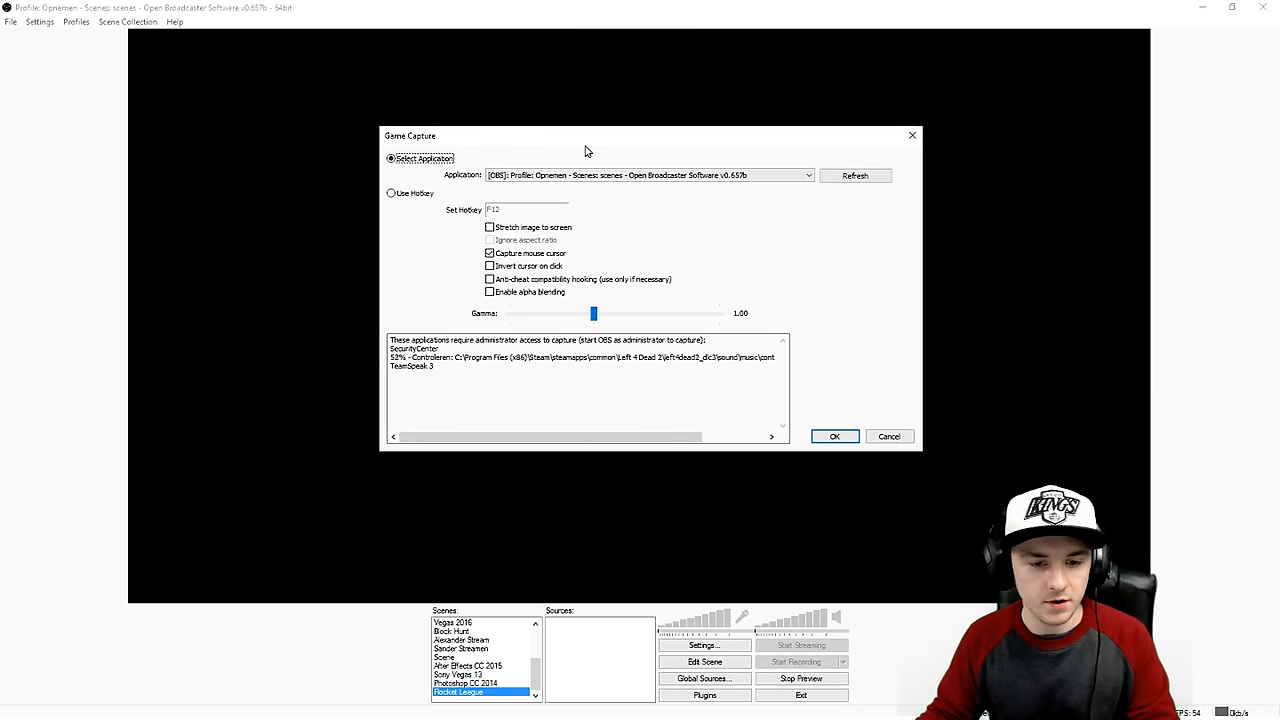
pyautogui.click(648, 174)
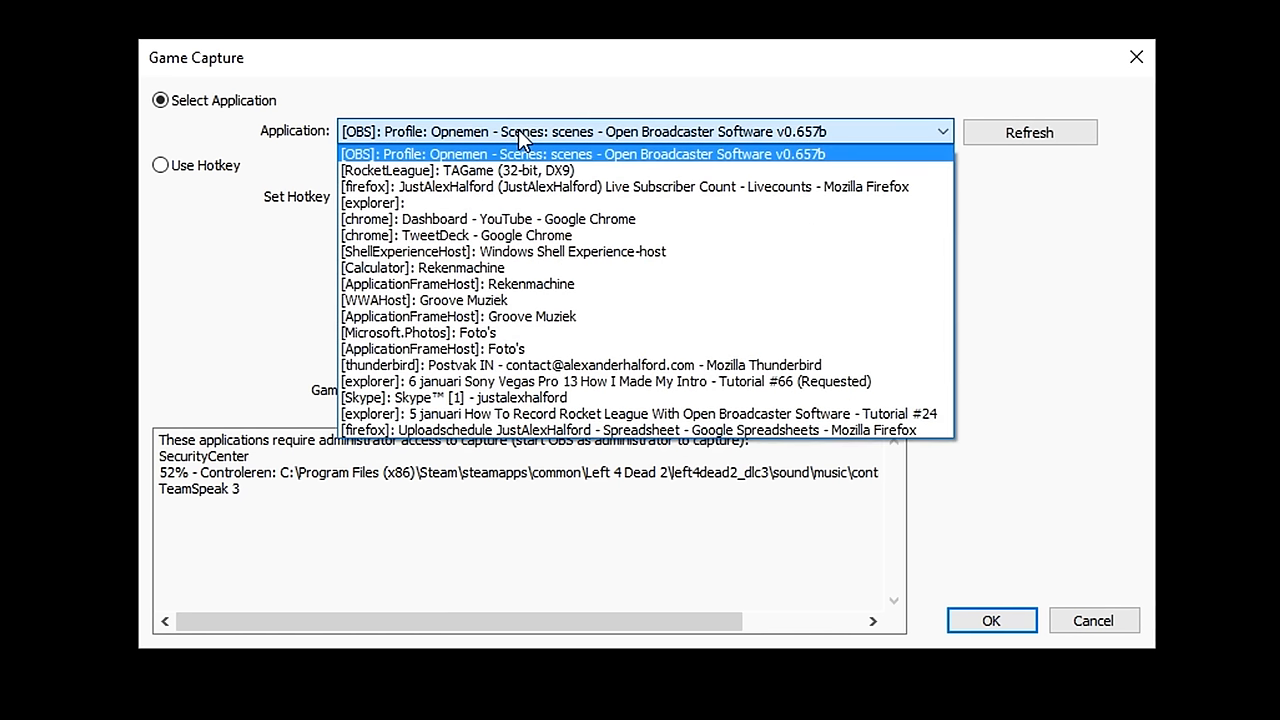
pyautogui.click(466, 170)
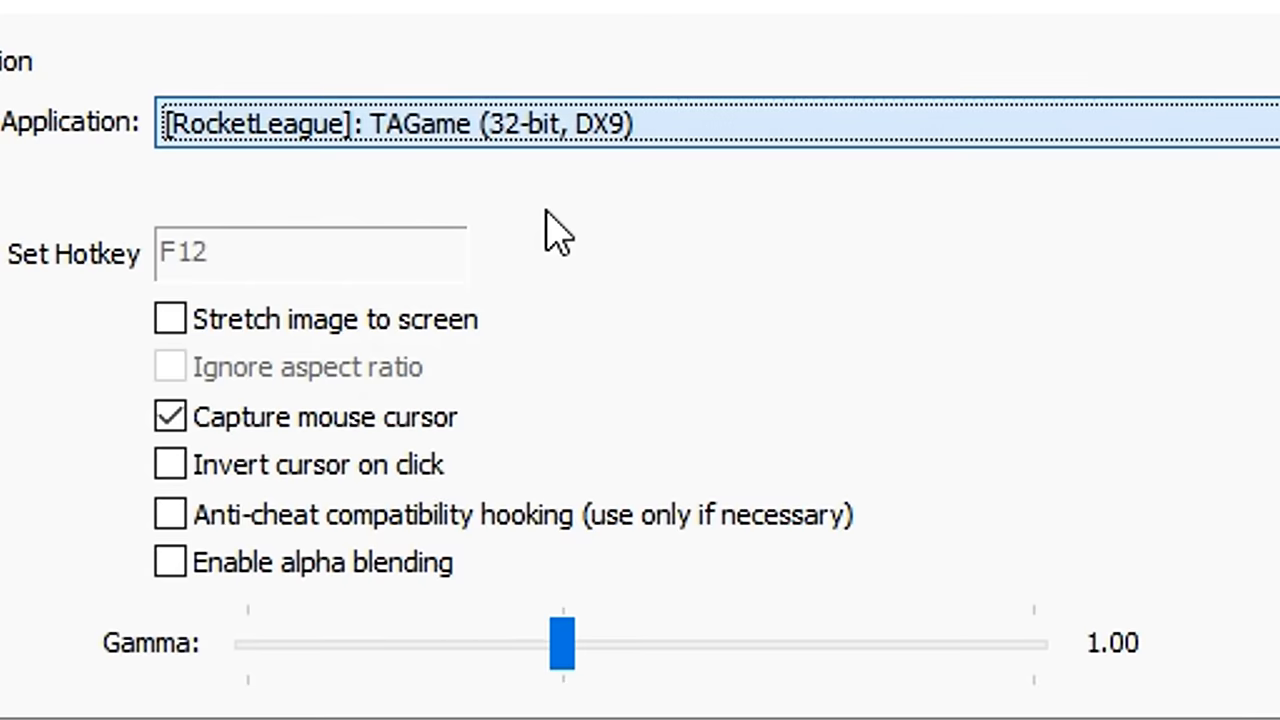
pyautogui.click(172, 318)
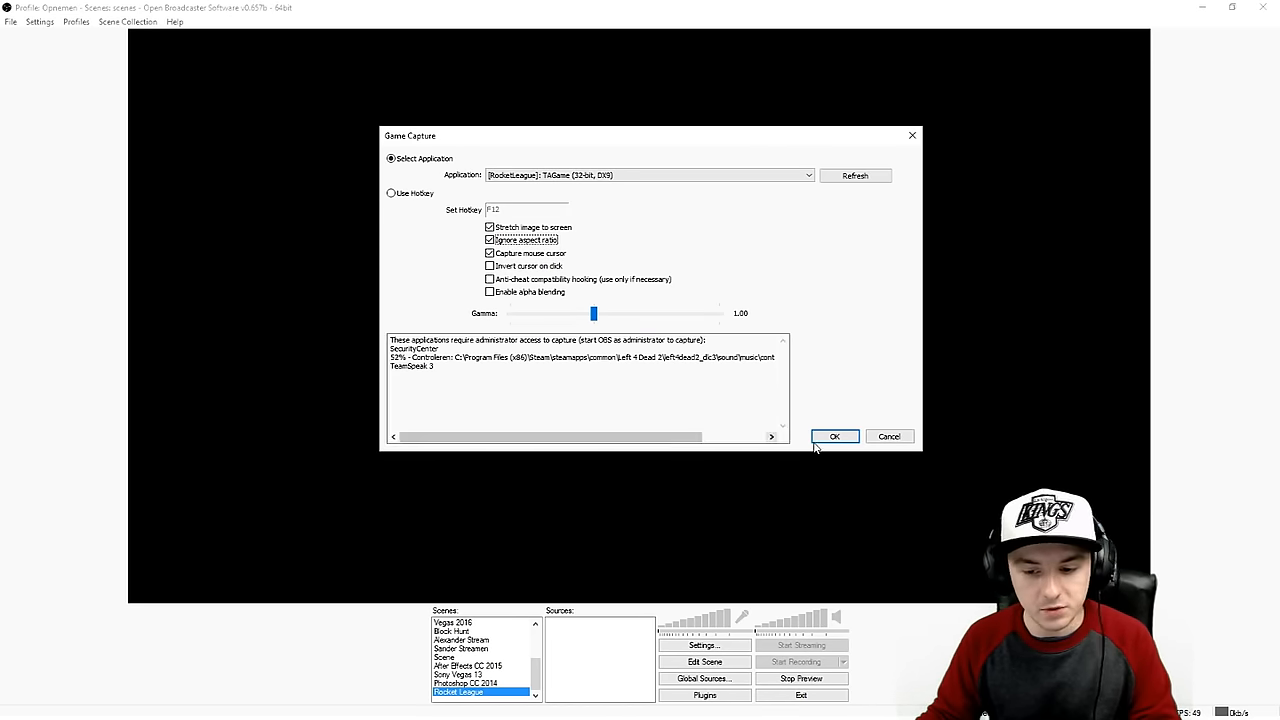
pyautogui.click(834, 436)
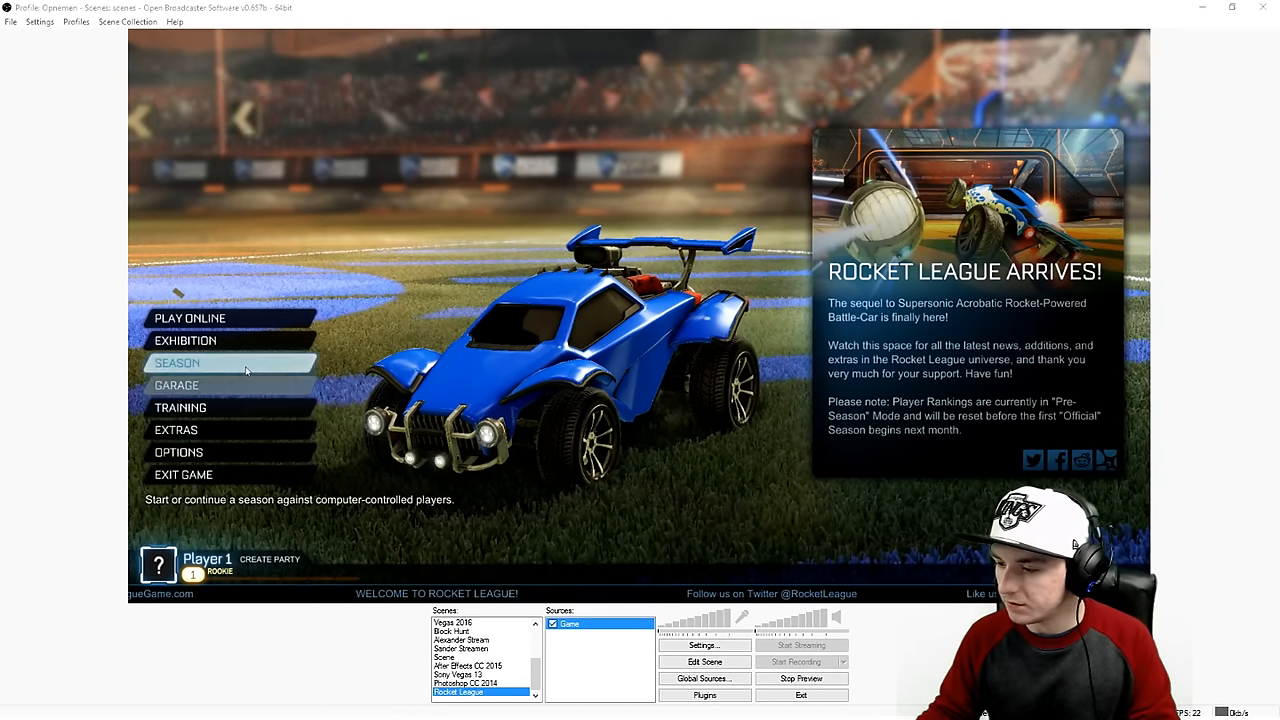
# Start adding a Window Capture source to the Rocket League scene
pyautogui.click(181, 362)
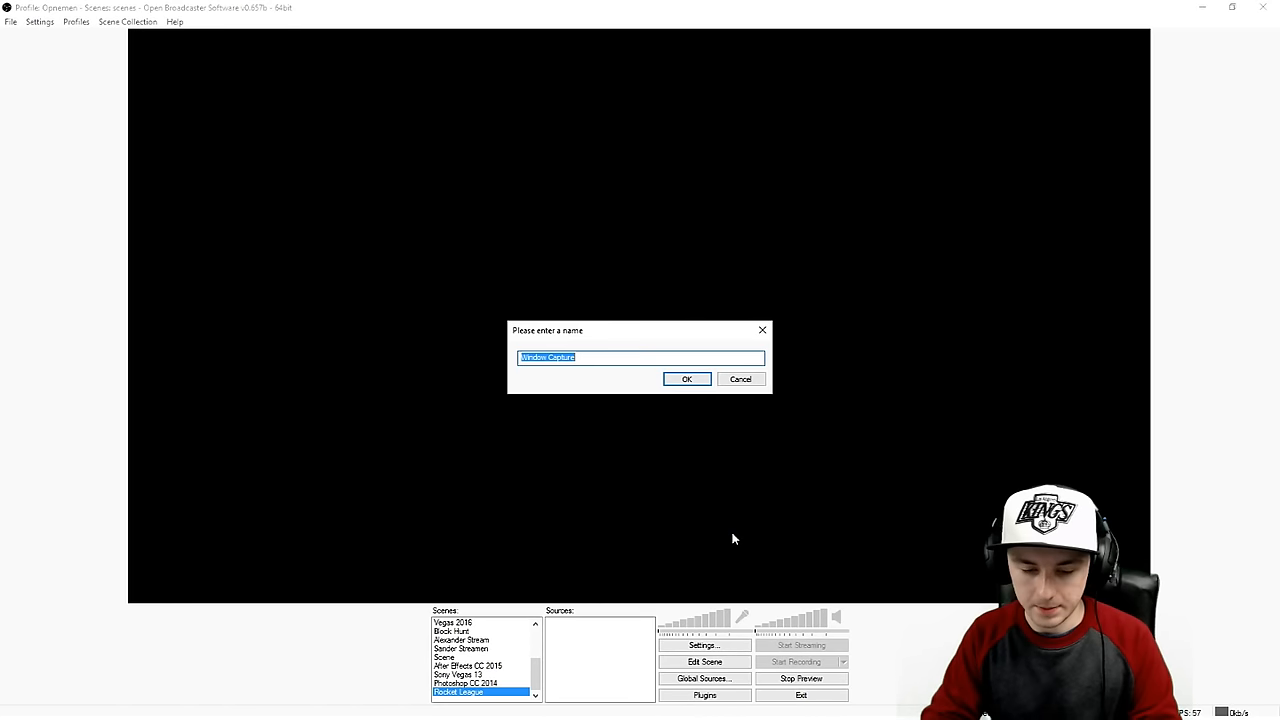
# Add 'Window Capture' of the entire TAGame (32-bit, DX9) window
pyautogui.click(686, 379)
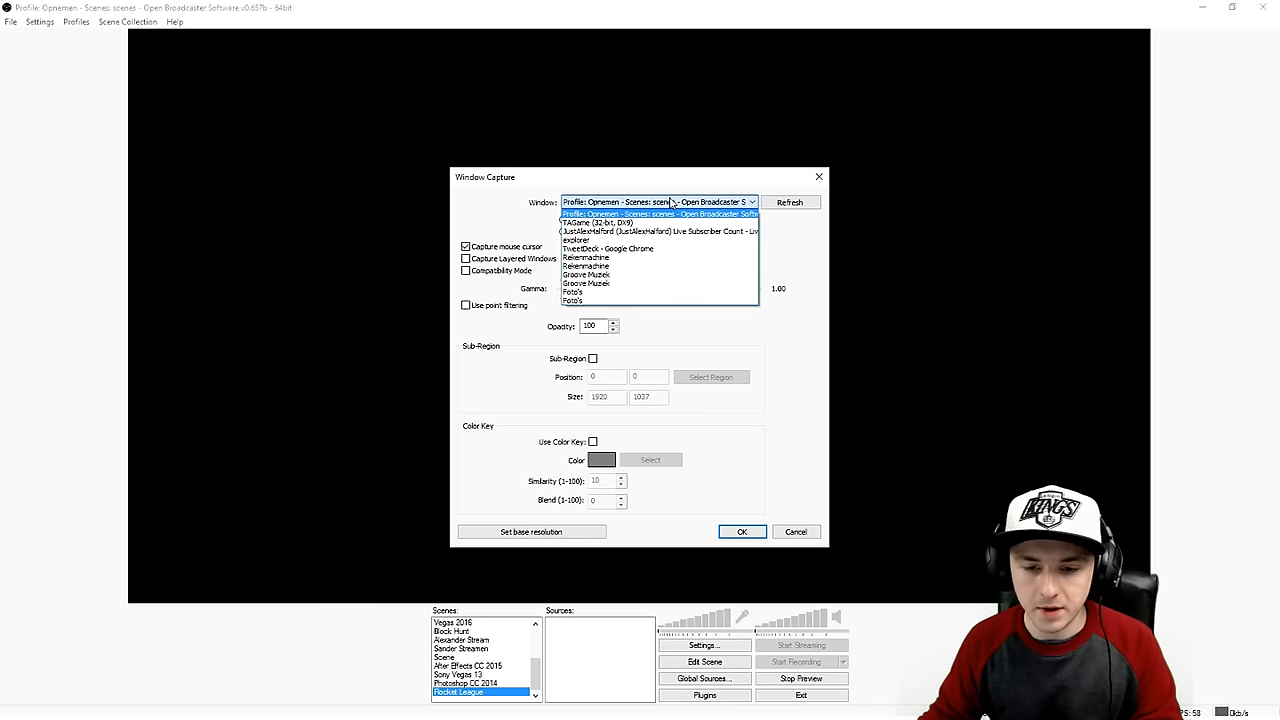
pyautogui.click(580, 222)
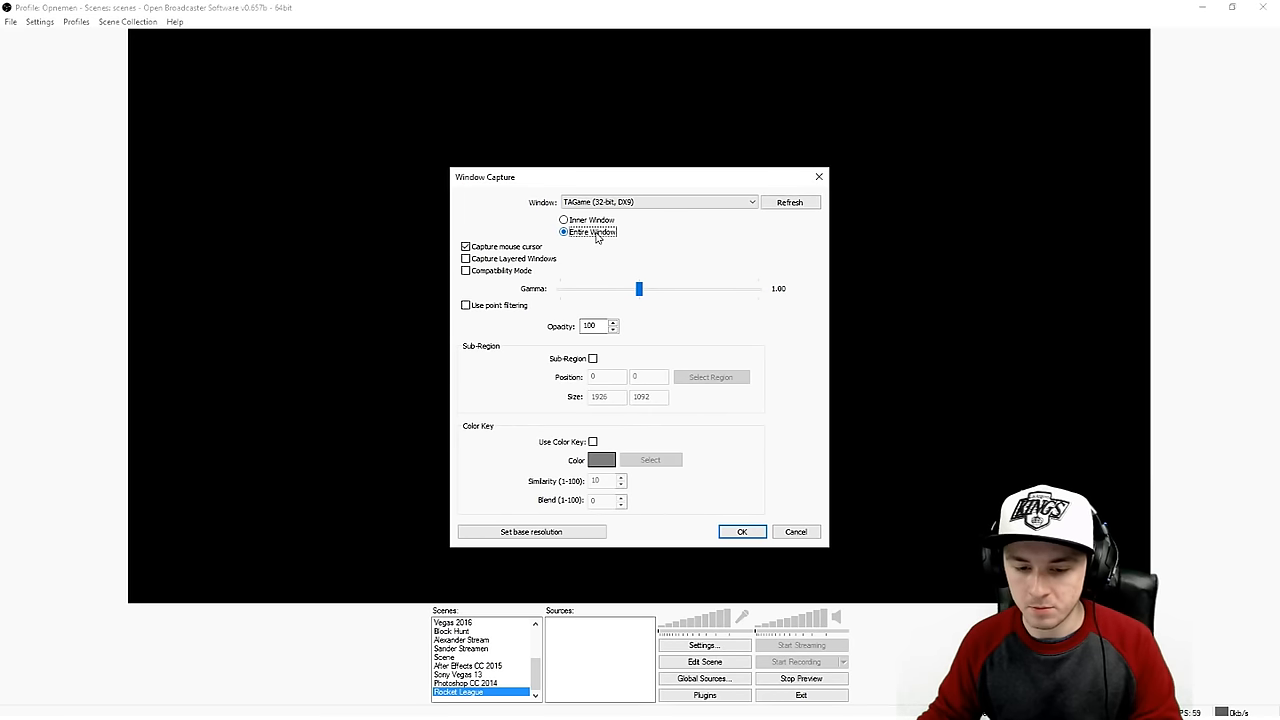
pyautogui.click(742, 532)
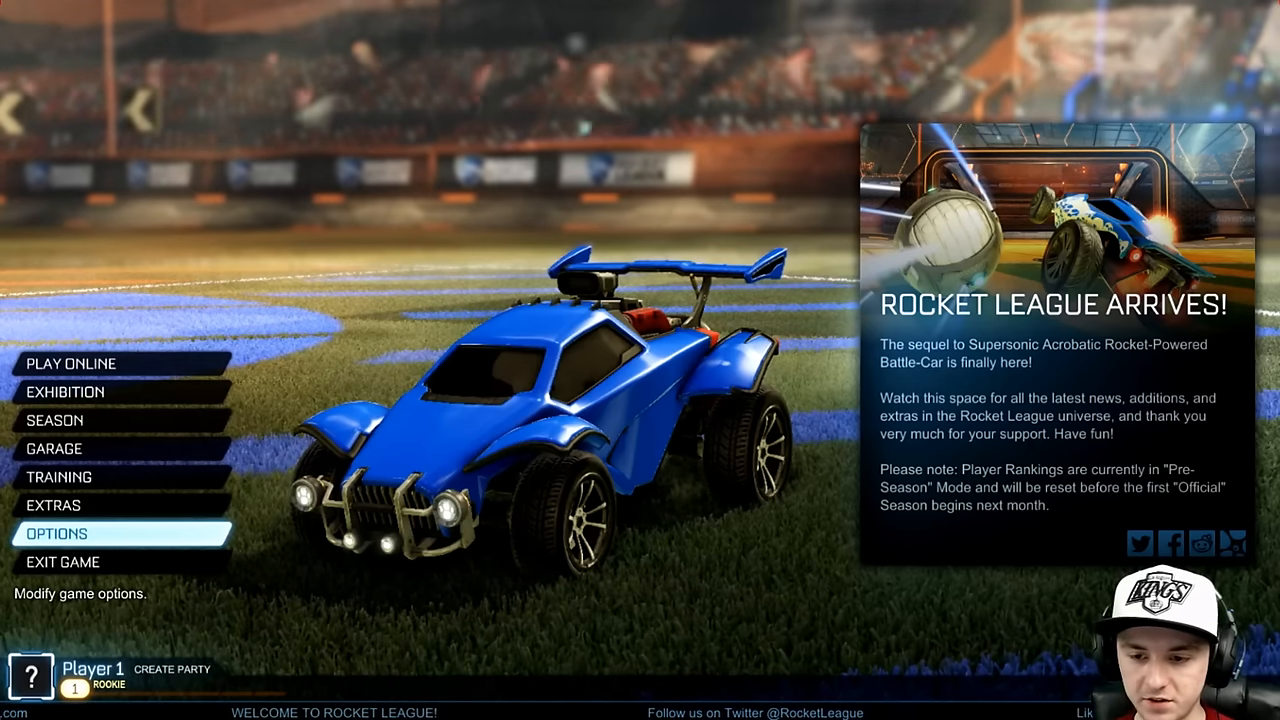